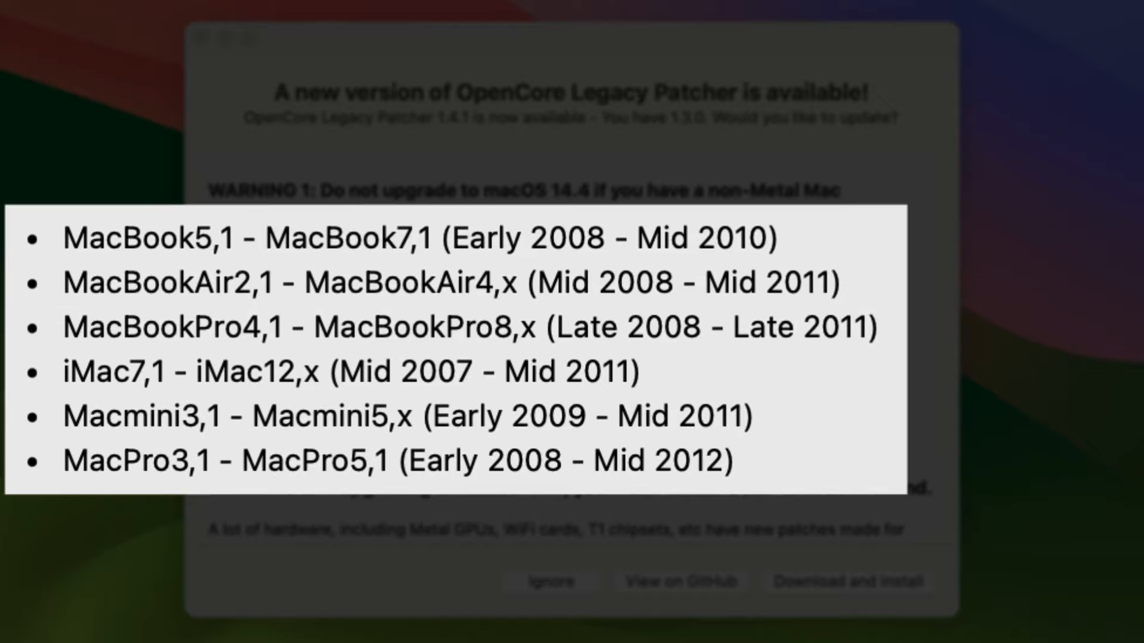
Install the OpenCore Legacy Patcher 1.4.1 update with the admin password and accept updating OpenCore and root patches.
{"action": "double_click", "coordinate": [394, 461]}
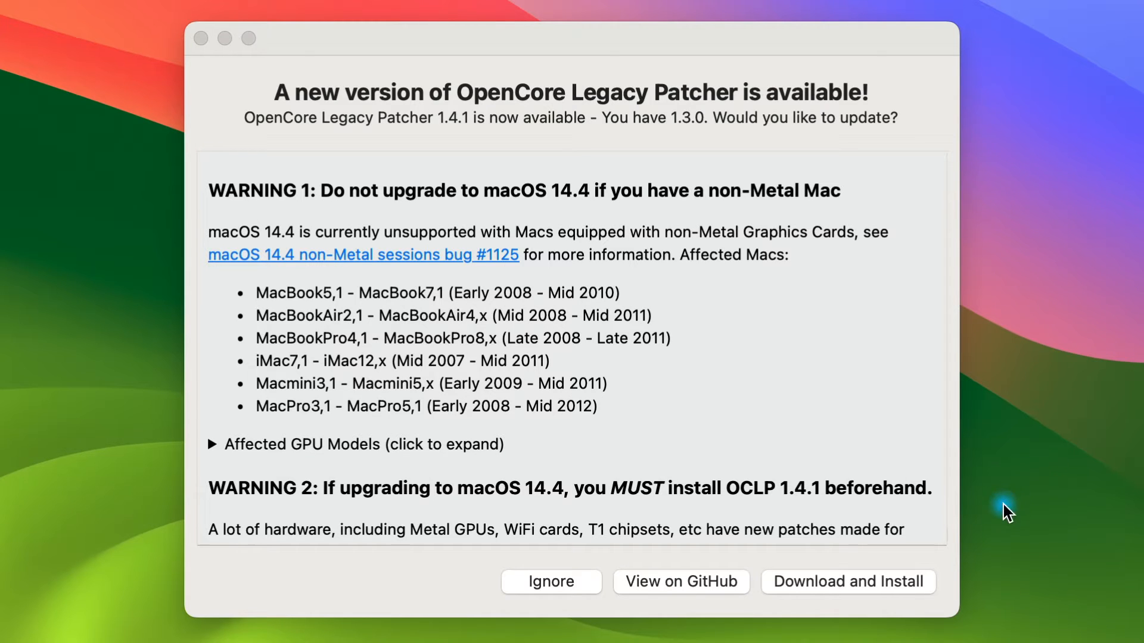
{"action": "left_click", "coordinate": [848, 582]}
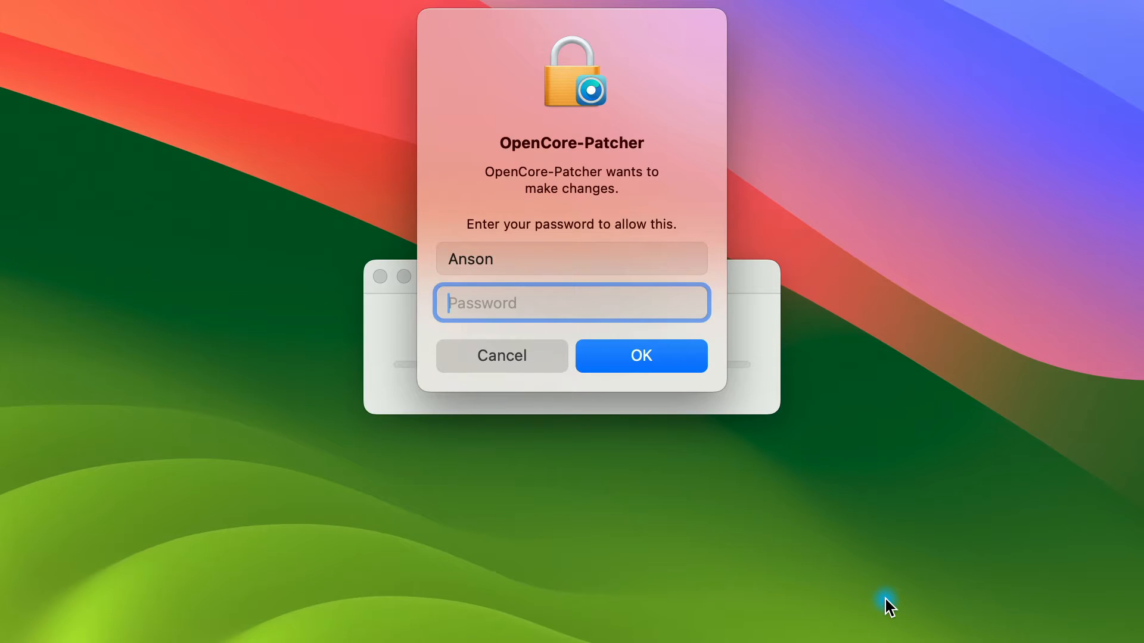
{"action": "left_click", "coordinate": [640, 355]}
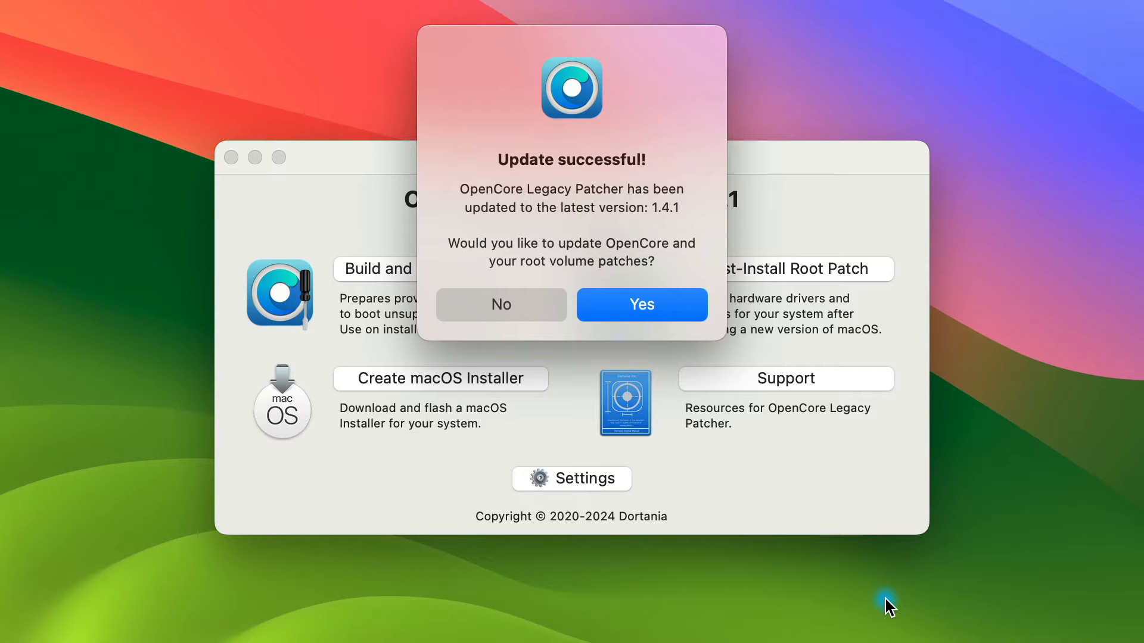
{"action": "mouse_move", "coordinate": [770, 405]}
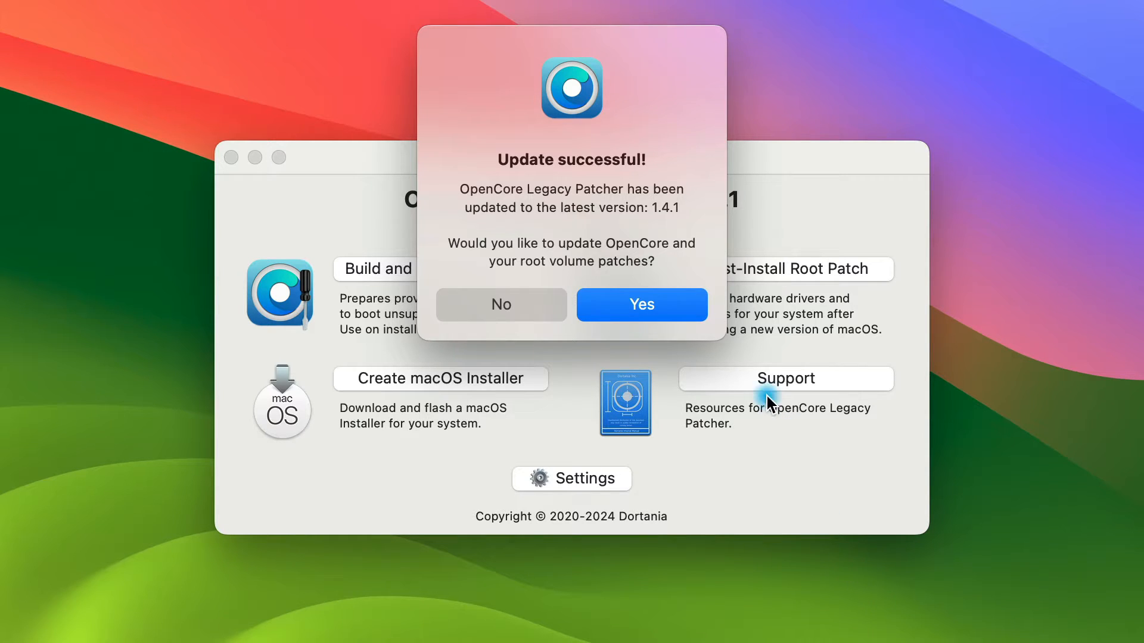
{"action": "left_click", "coordinate": [640, 304]}
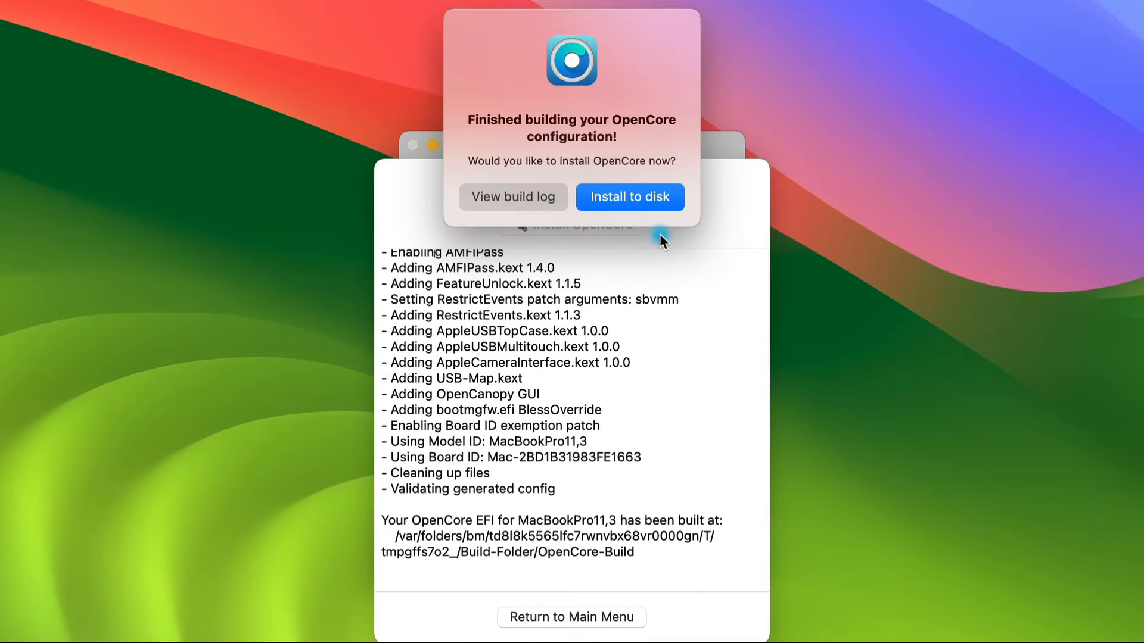
{"action": "mouse_move", "coordinate": [653, 203]}
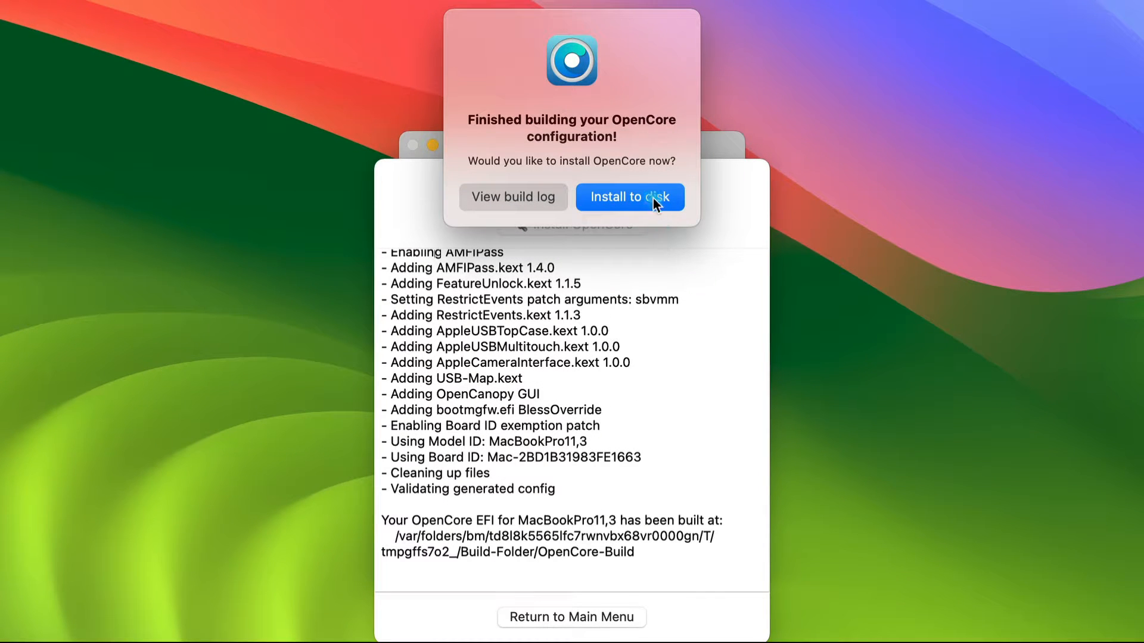
Install the built OpenCore to the disk0s1 EFI partition of the internal 500 GB SSD.
{"action": "left_click", "coordinate": [630, 197]}
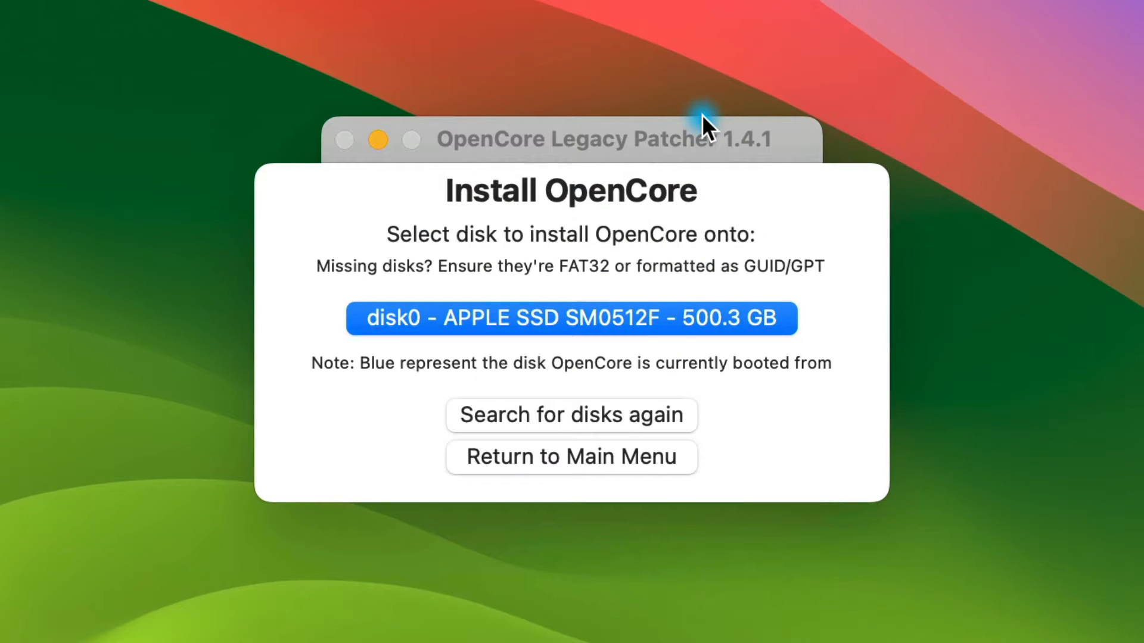
{"action": "mouse_move", "coordinate": [612, 316]}
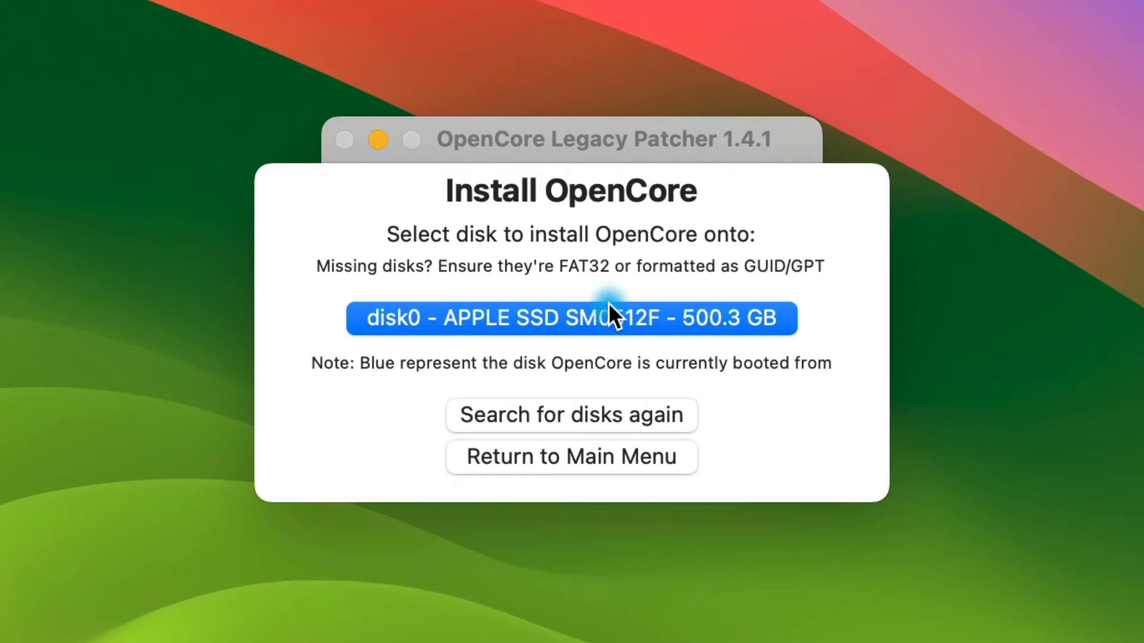
{"action": "left_click", "coordinate": [571, 318]}
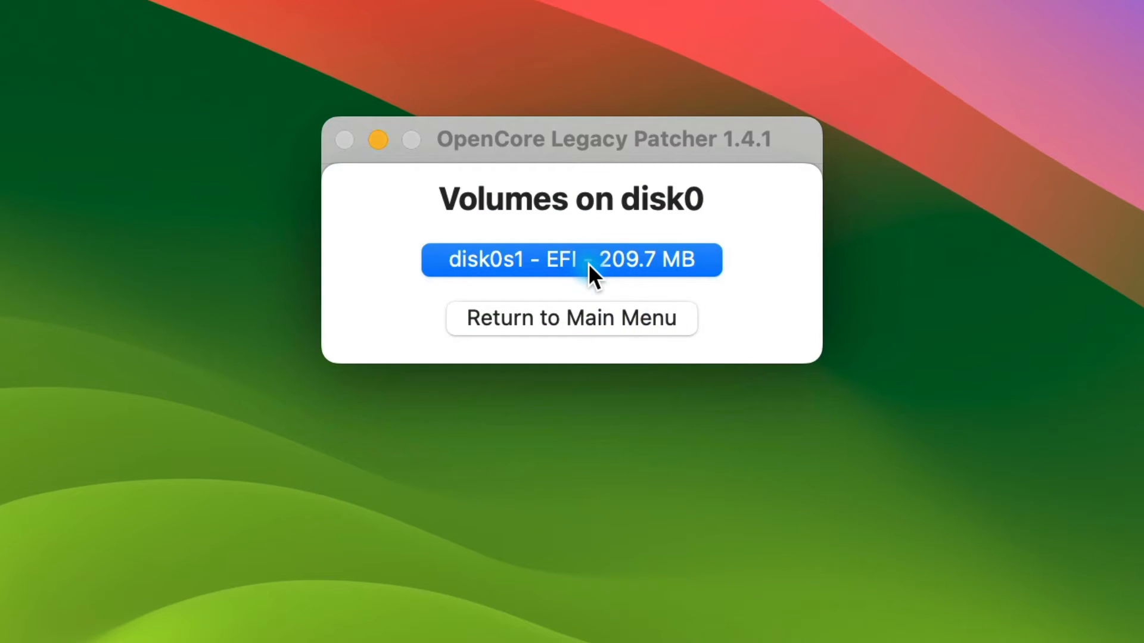
{"action": "left_click", "coordinate": [571, 260]}
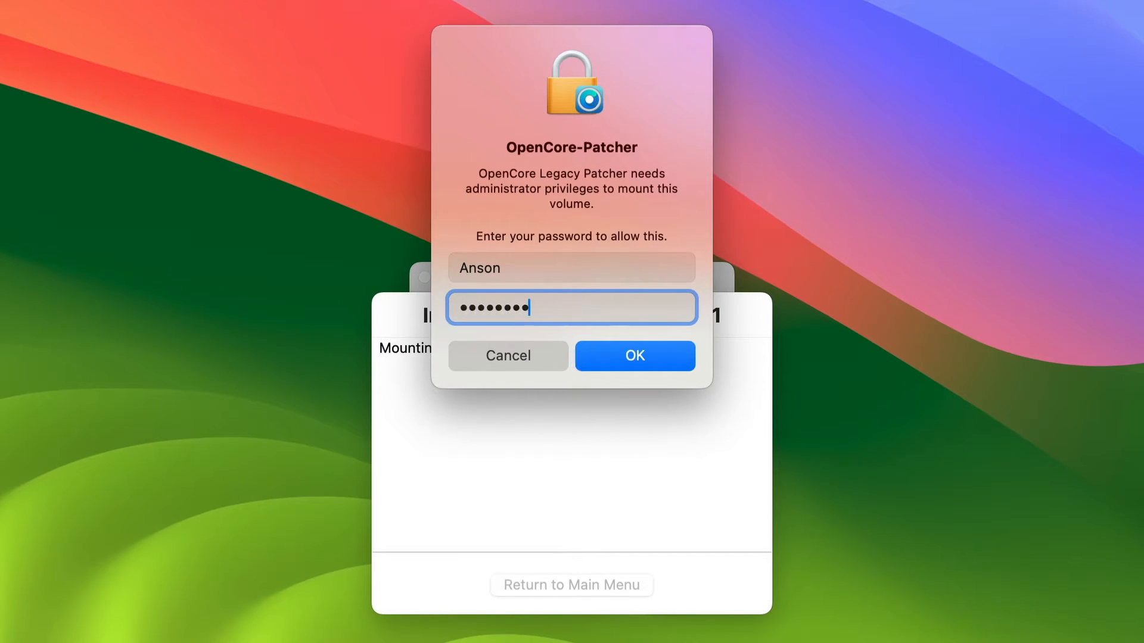
{"action": "left_click", "coordinate": [634, 355]}
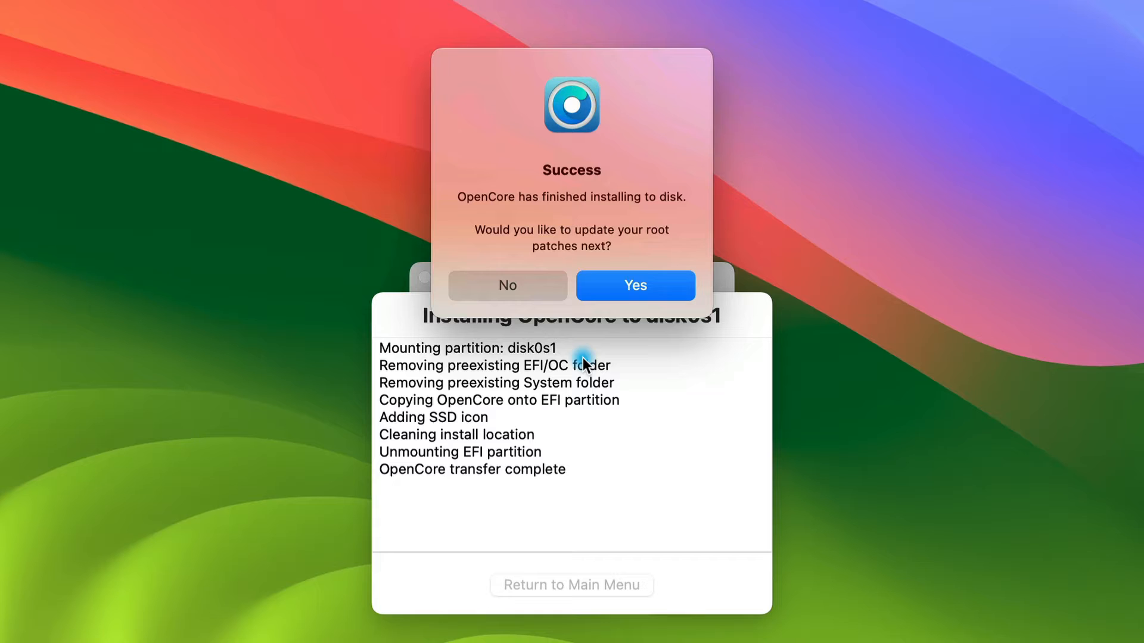
Start root patching and authorise relaunching the patcher as root with the admin password.
{"action": "left_click", "coordinate": [634, 285]}
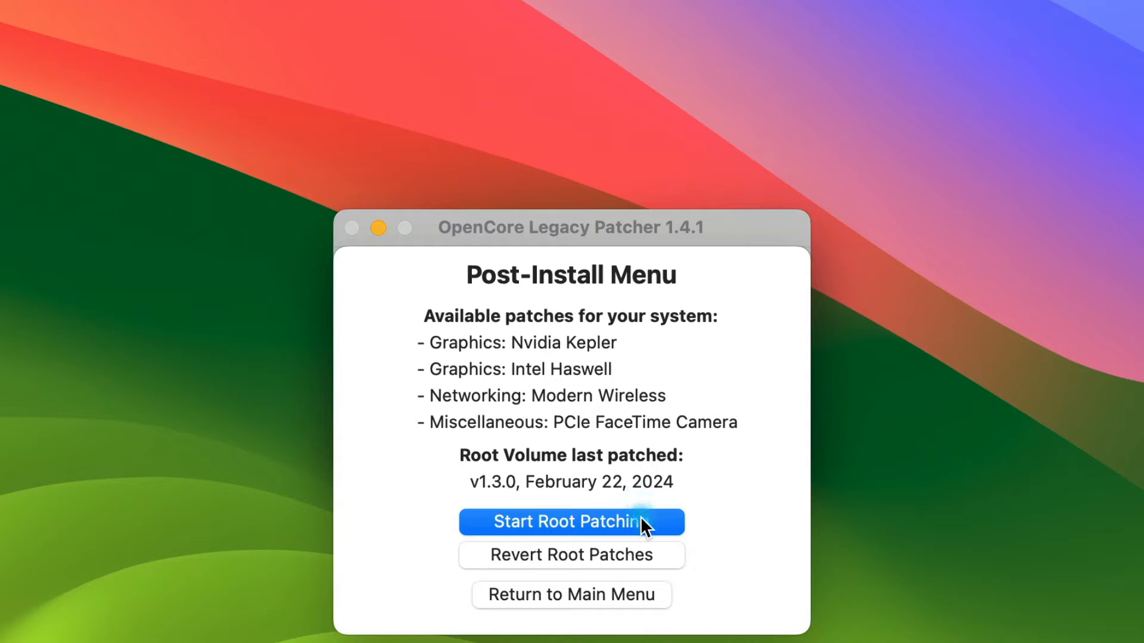
{"action": "left_click", "coordinate": [572, 521]}
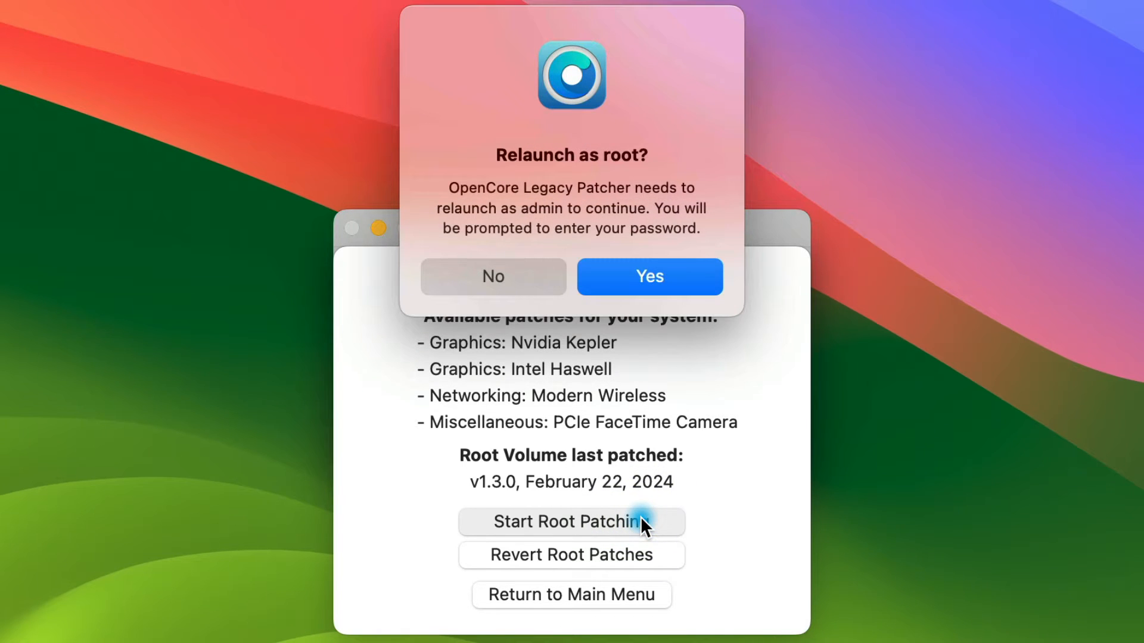
{"action": "mouse_move", "coordinate": [649, 276]}
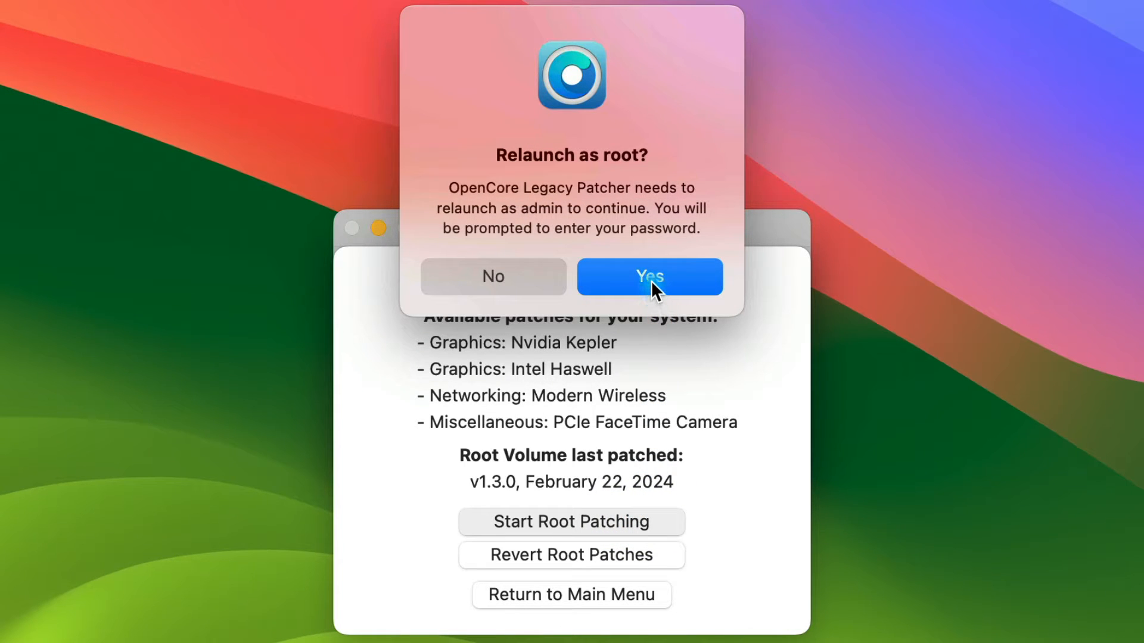
{"action": "left_click", "coordinate": [649, 276]}
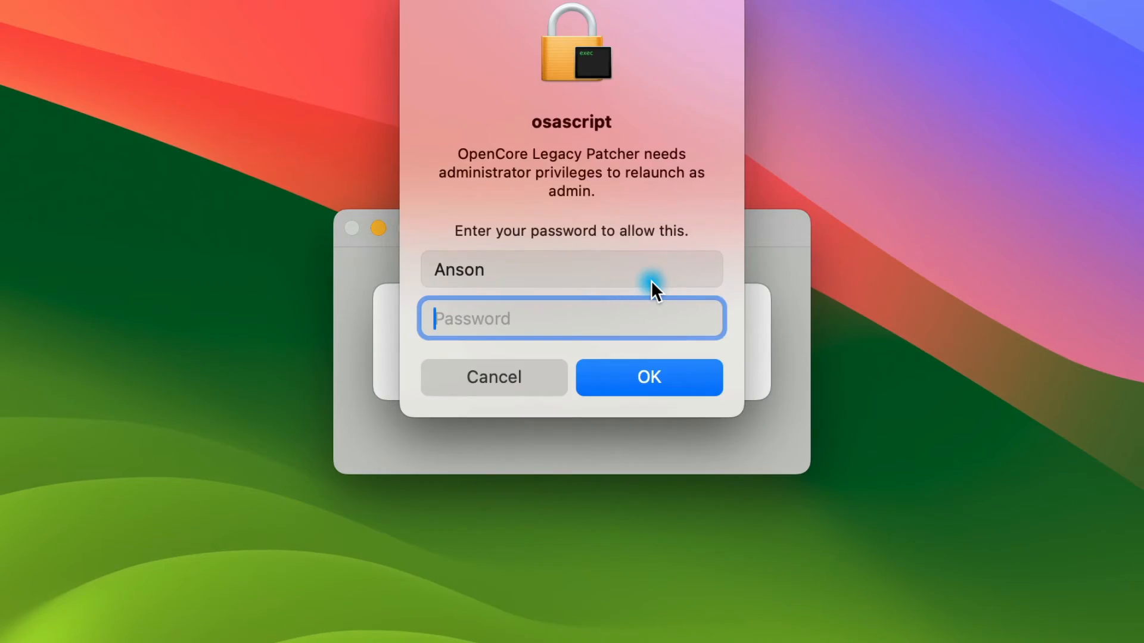
{"action": "left_click", "coordinate": [648, 378]}
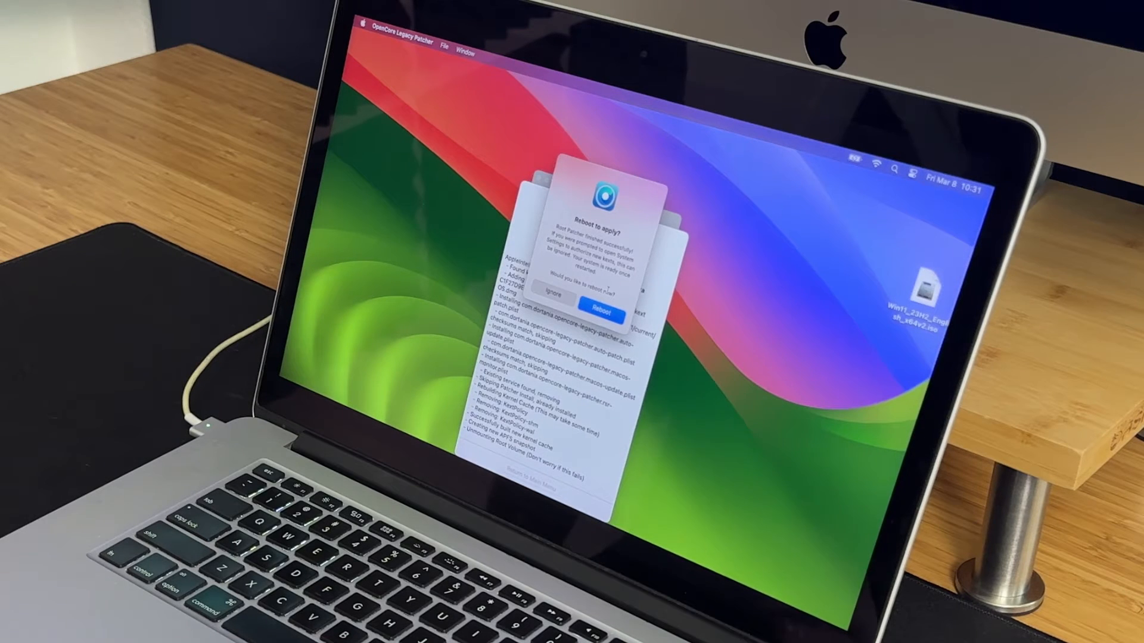
Reboot the Mac to apply the root patches and log back in with the password.
{"action": "left_click", "coordinate": [600, 308]}
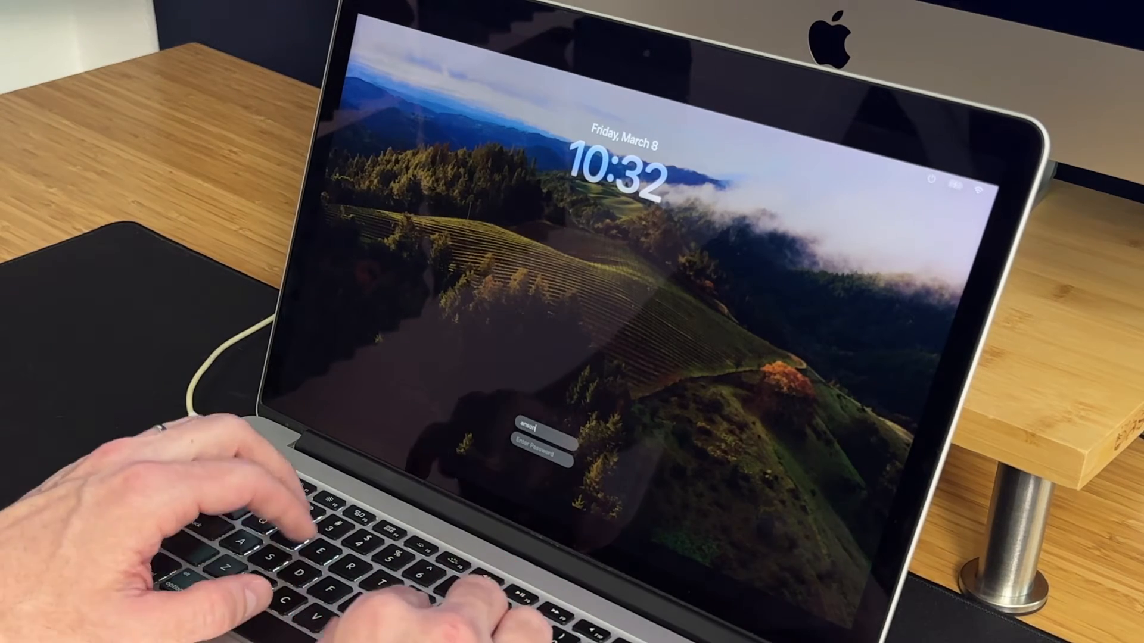
{"action": "type", "text": "password"}
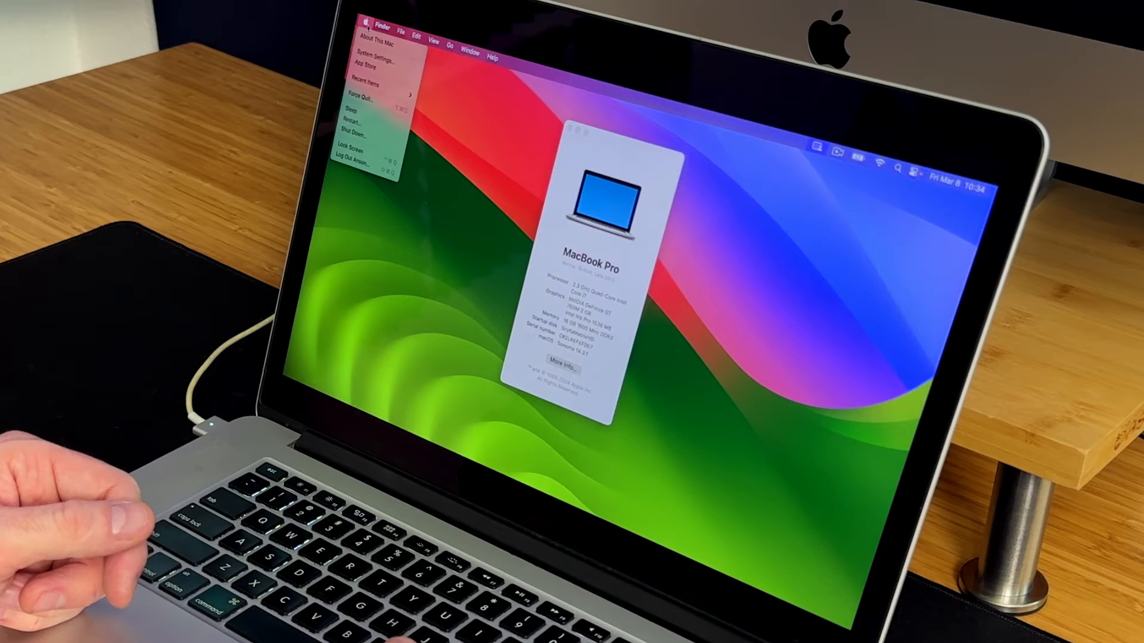
Go to System Settings > General > Software Update to see macOS Sonoma 14.4 available.
{"action": "left_click", "coordinate": [376, 62]}
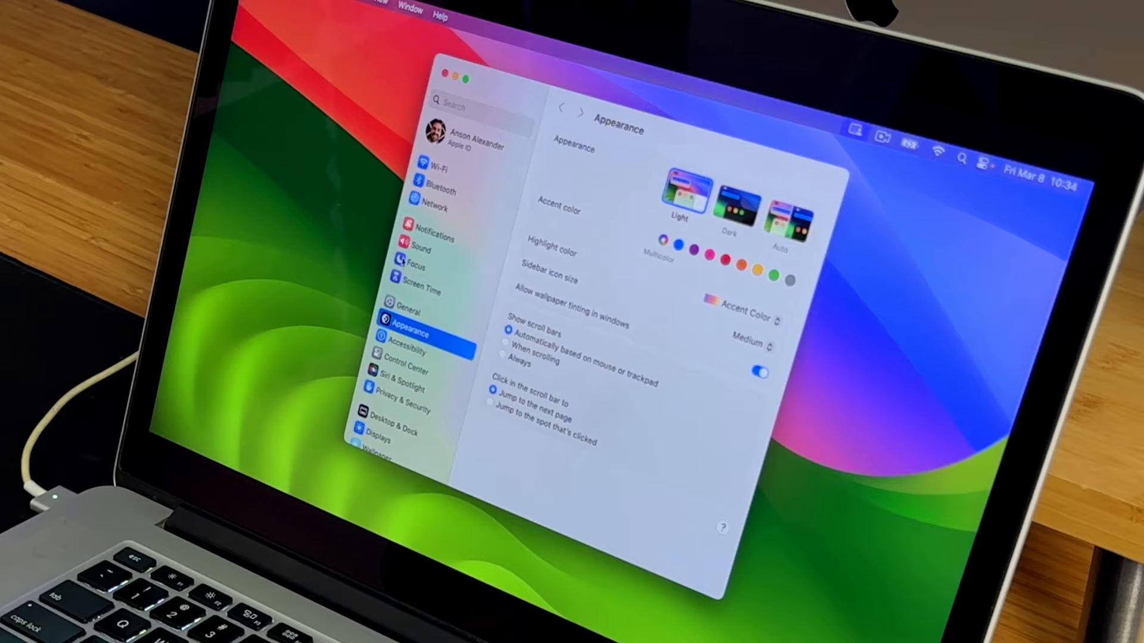
{"action": "left_click", "coordinate": [403, 302]}
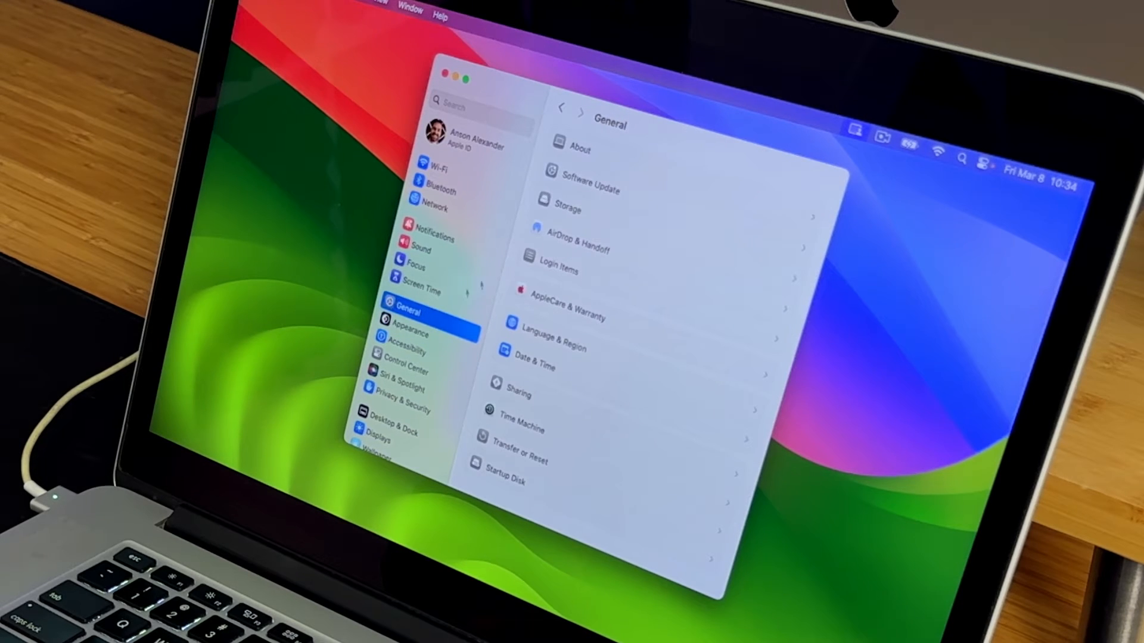
{"action": "left_click", "coordinate": [591, 192]}
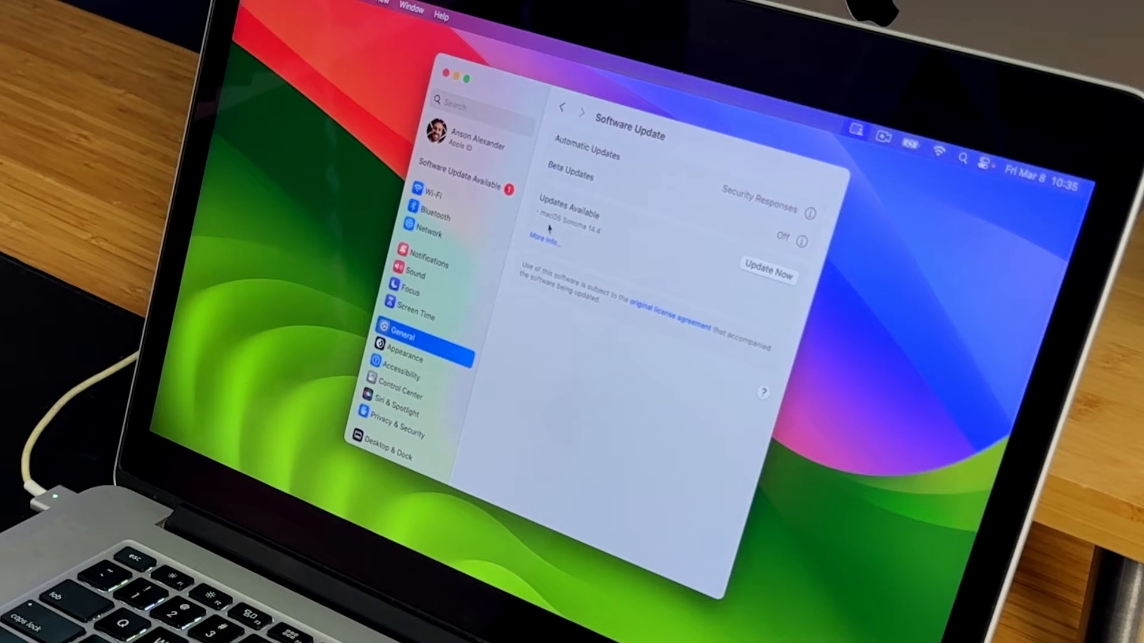
{"action": "mouse_move", "coordinate": [627, 248]}
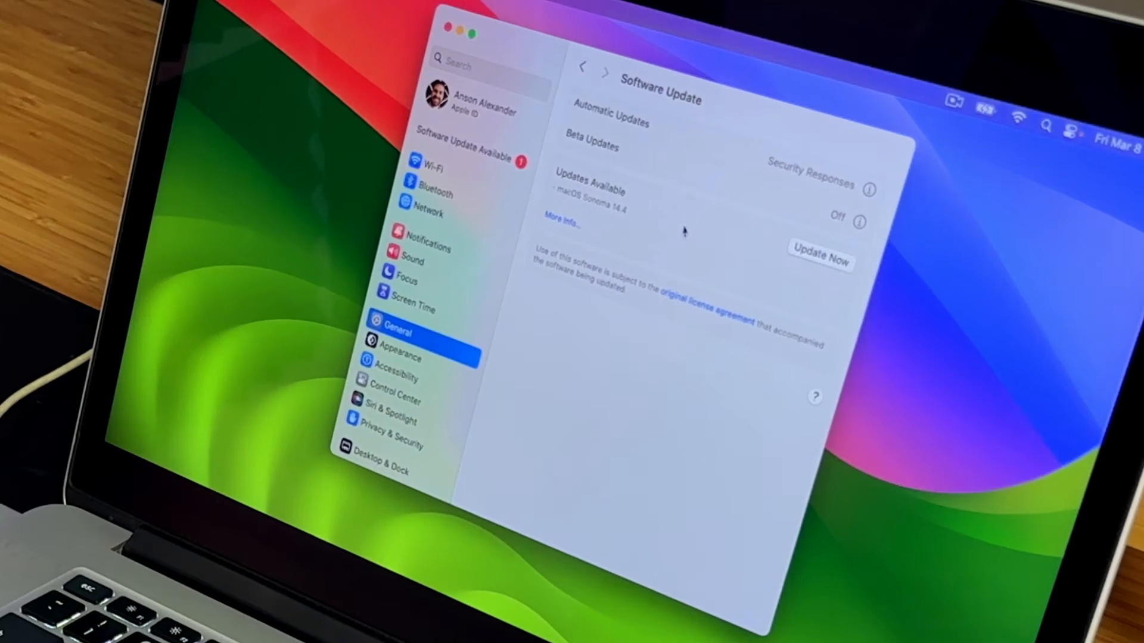
{"action": "mouse_move", "coordinate": [809, 263]}
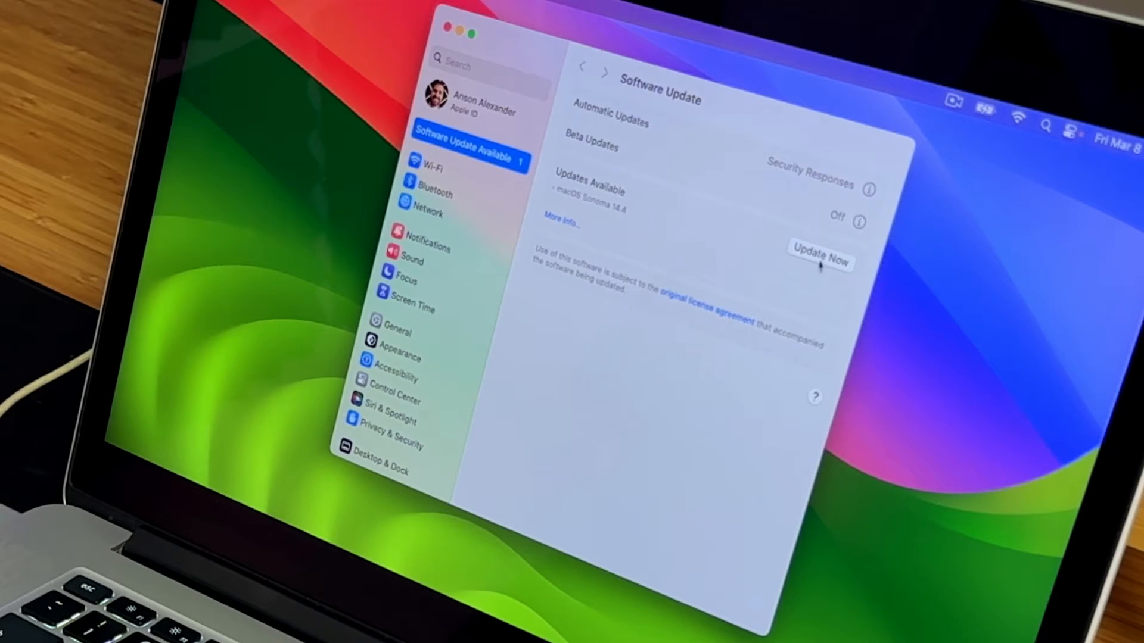
{"action": "left_click", "coordinate": [820, 254]}
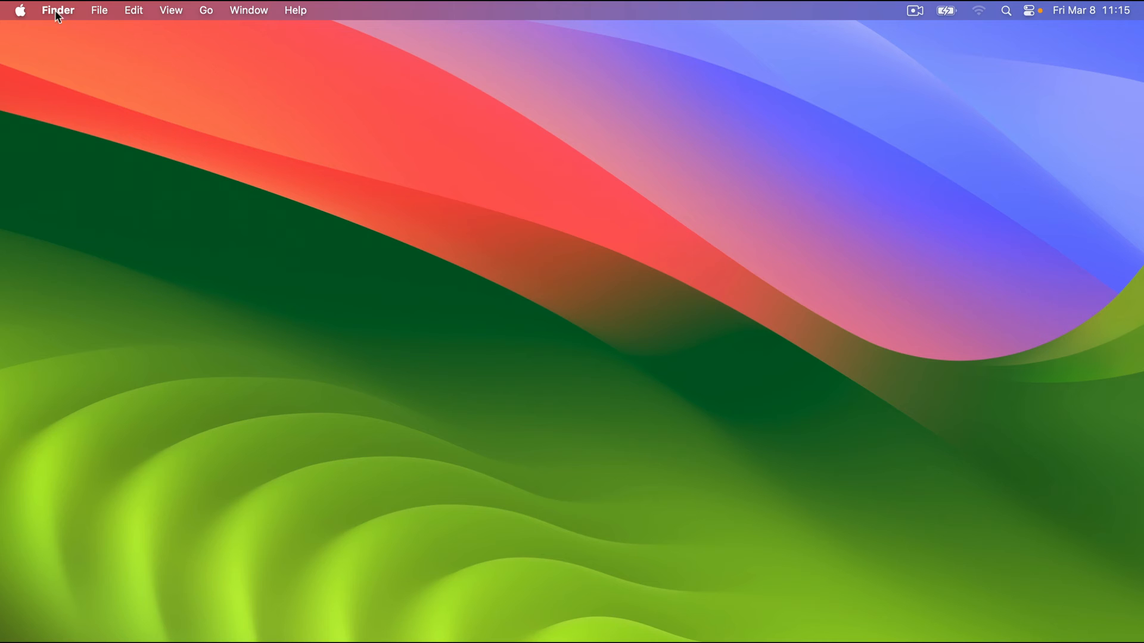
{"action": "mouse_move", "coordinate": [334, 199]}
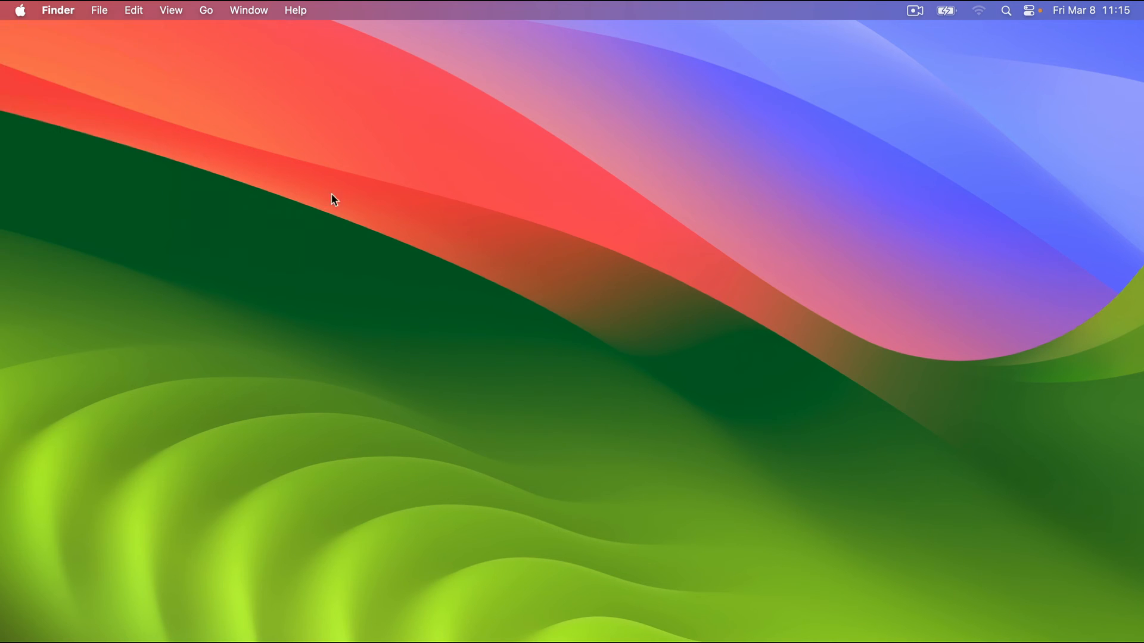
Open About This Mac from the Apple menu to confirm macOS Sonoma 14.4.
{"action": "left_click", "coordinate": [19, 11]}
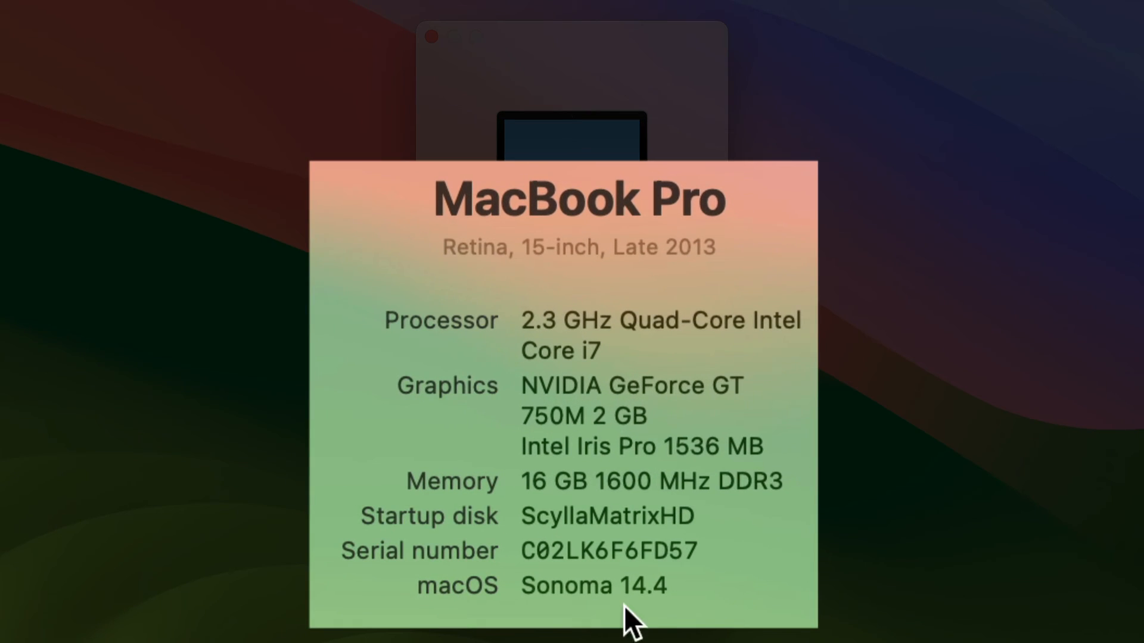